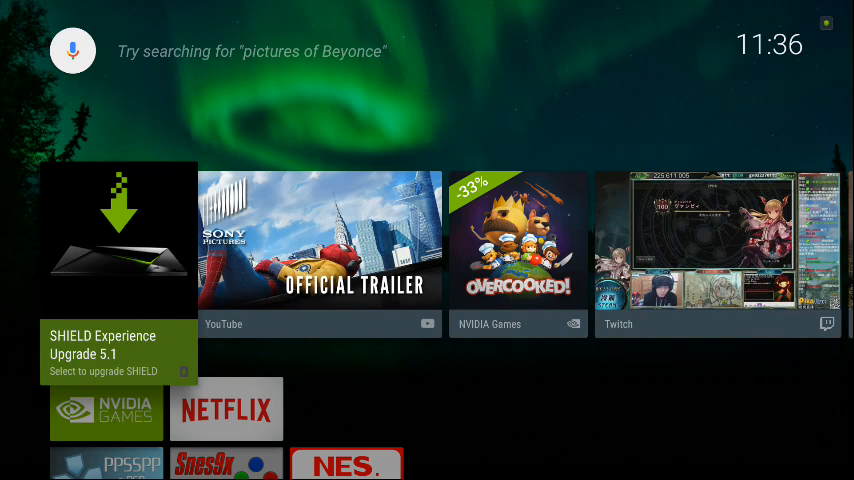
Find ES File Explorer in the Google Play Store and launch it
scroll("down", 3)
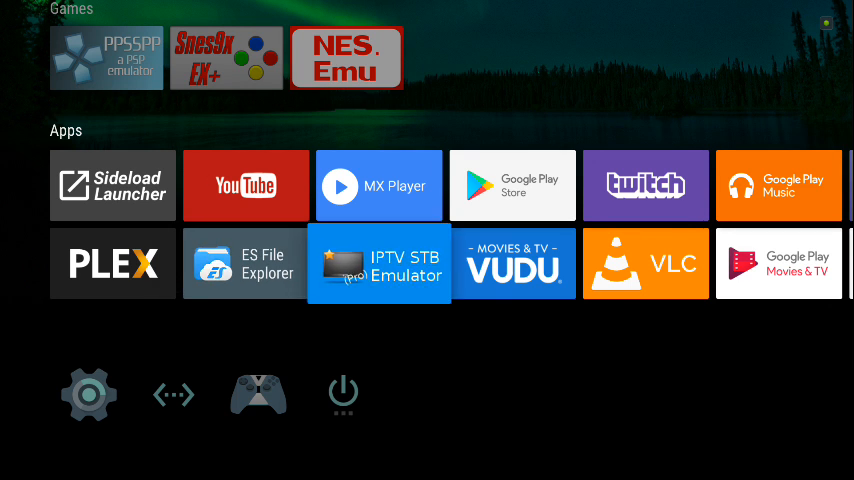
left_click(512, 184)
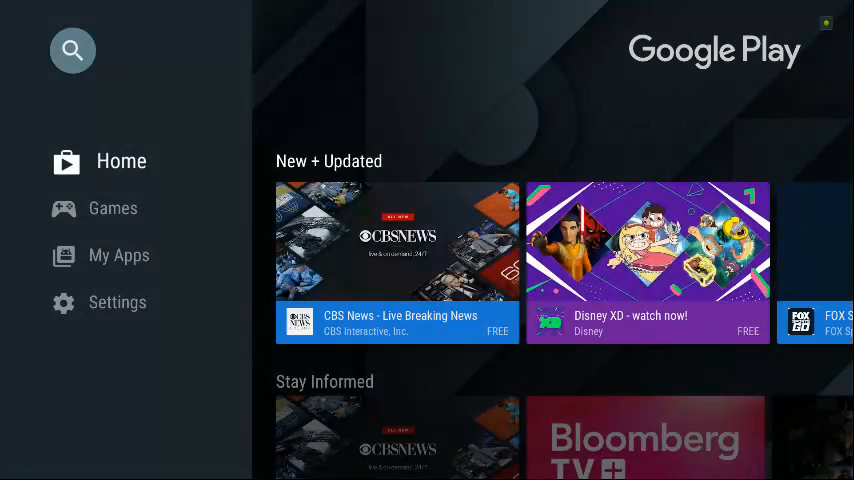
left_click(72, 50)
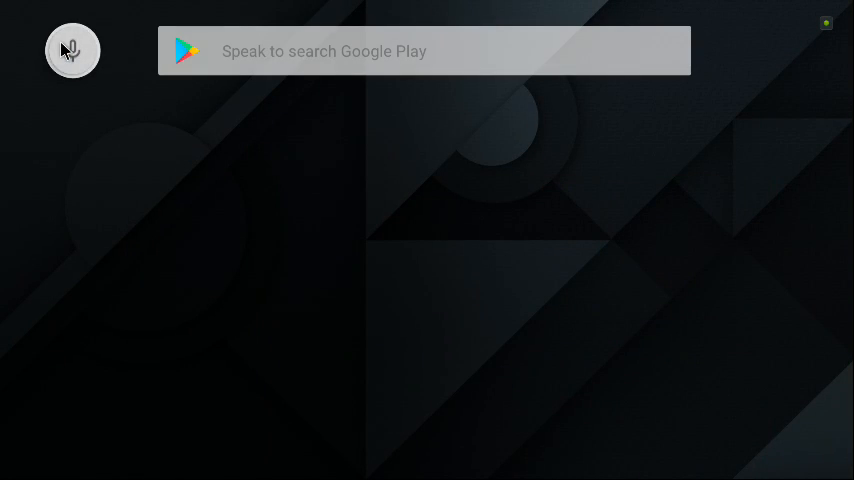
left_click(72, 50)
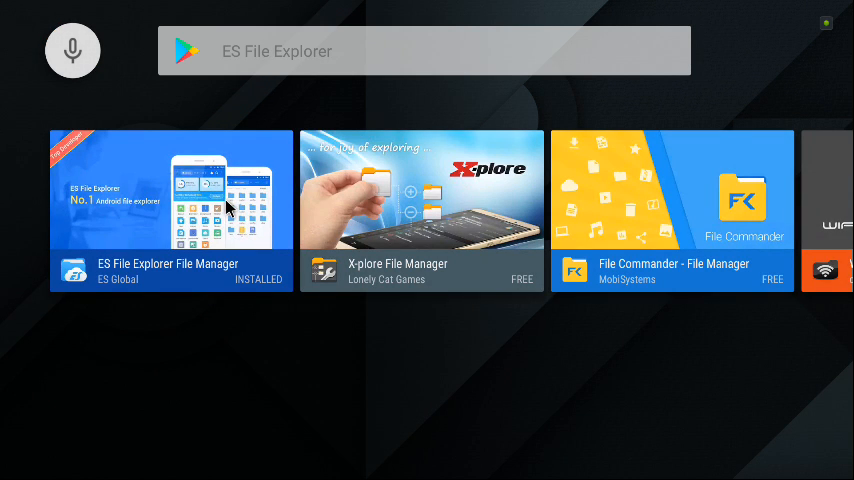
left_click(170, 210)
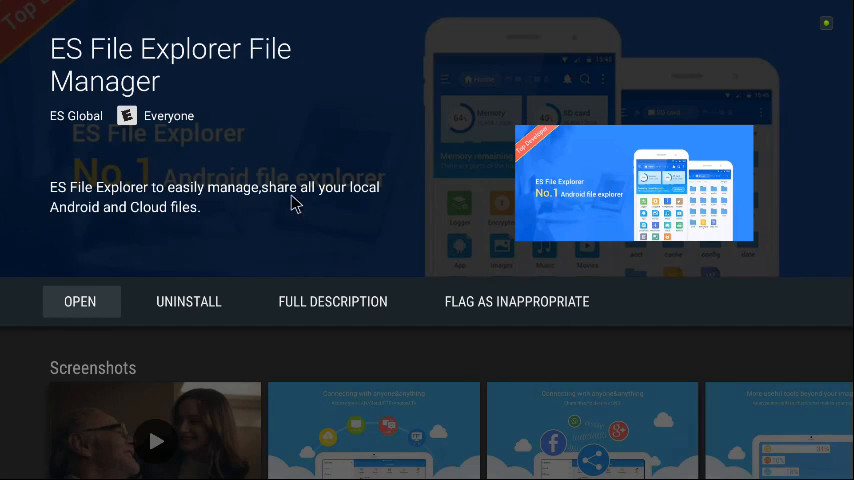
mouse_move(510, 192)
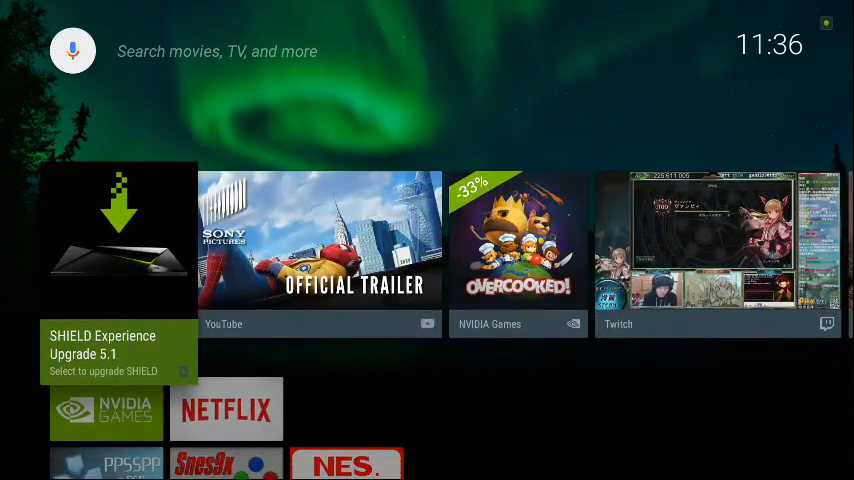
scroll("down", 3)
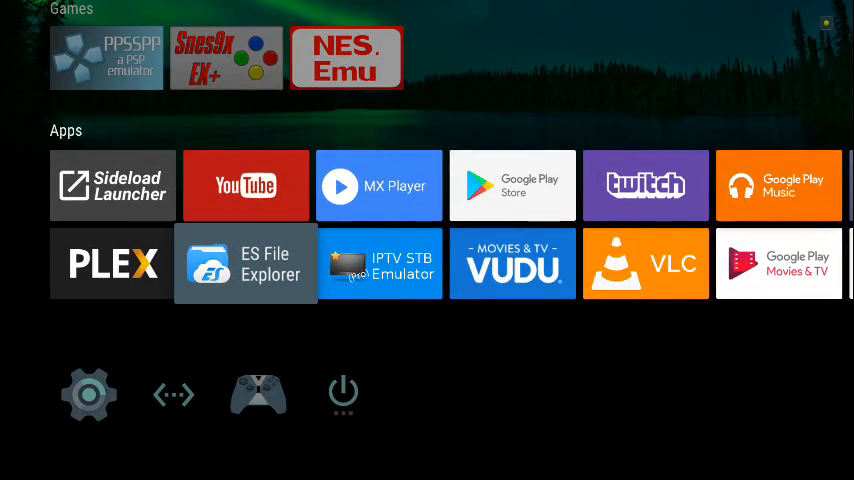
left_click(244, 264)
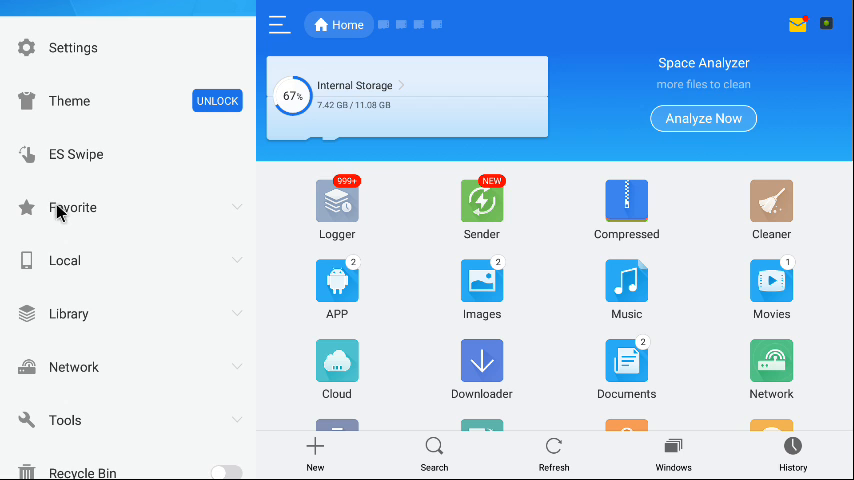
Expand the Favorite list in ES File Explorer's side menu and scroll to the Google entry
left_click(72, 208)
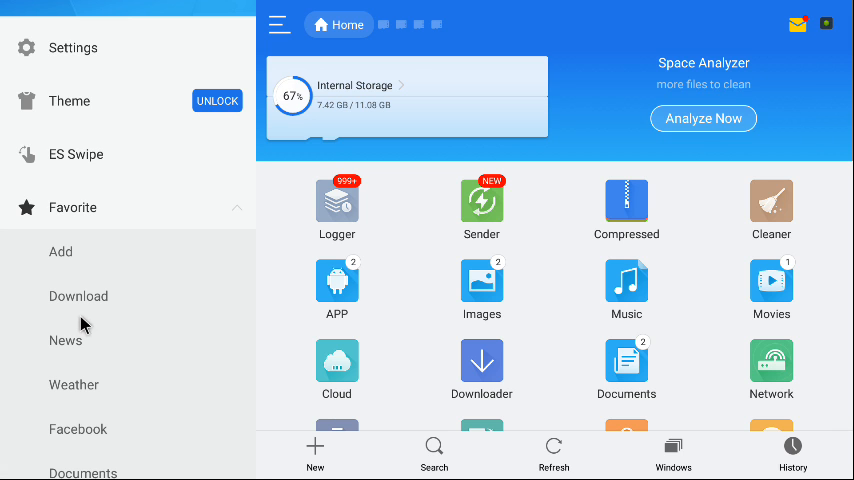
scroll("down", 3)
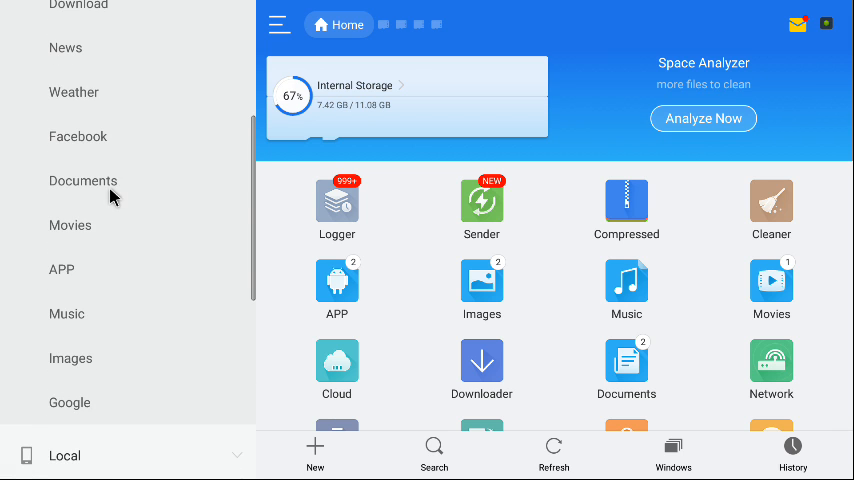
scroll("down", 3)
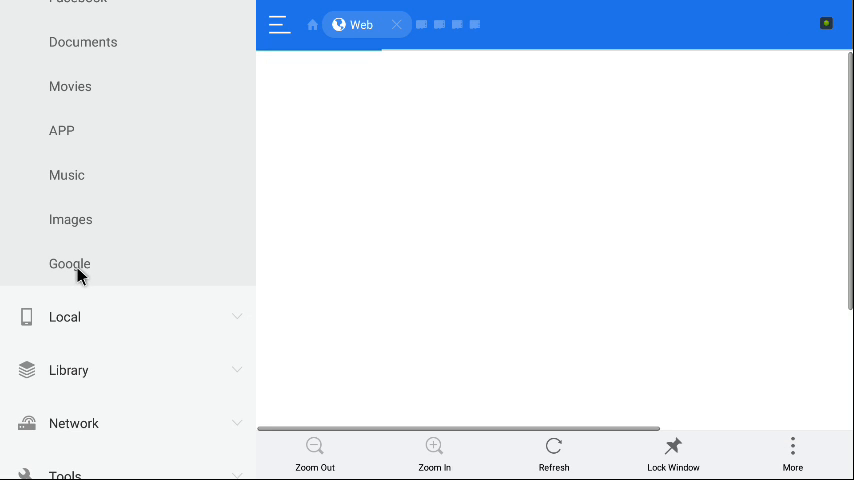
Open the Google favourite in a web window, dismiss the app prompt and start a search
left_click(68, 264)
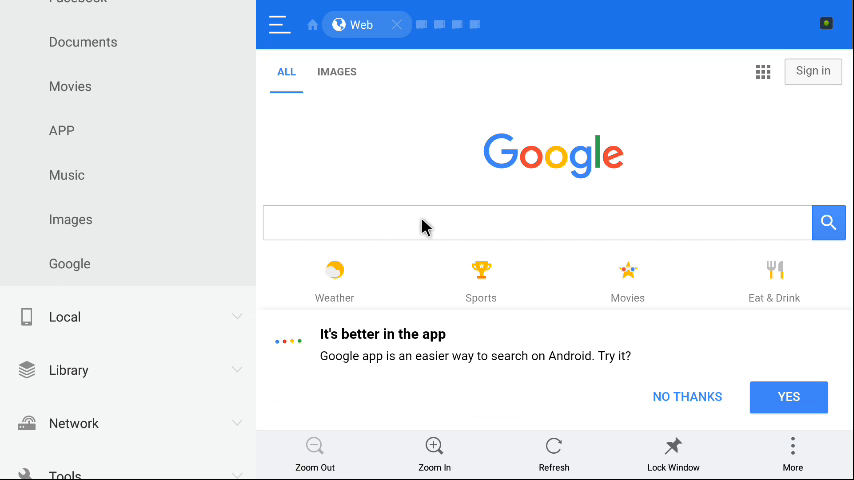
left_click(688, 396)
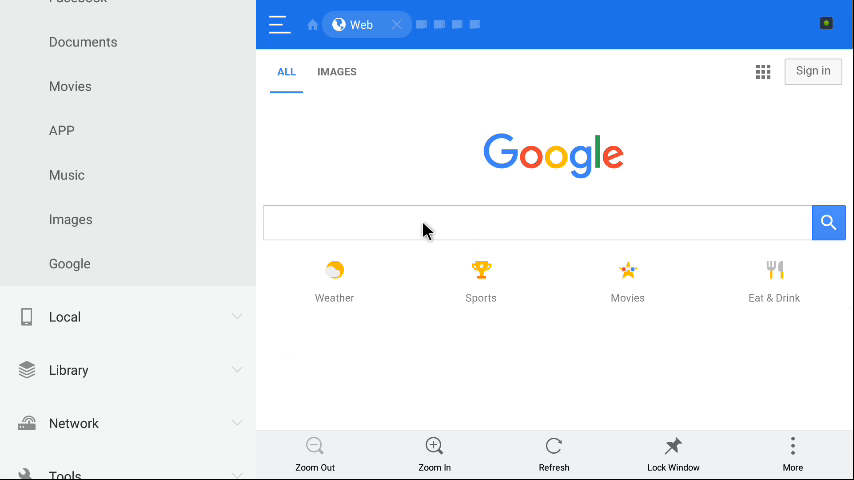
left_click(538, 222)
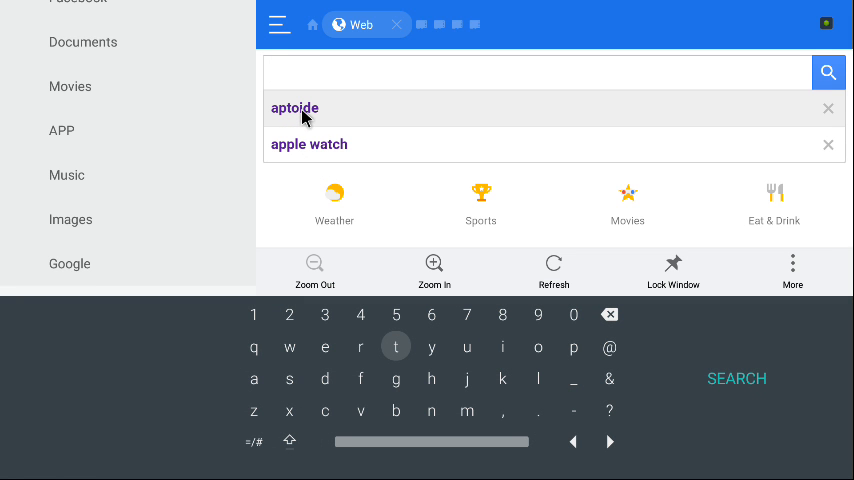
type("AP")
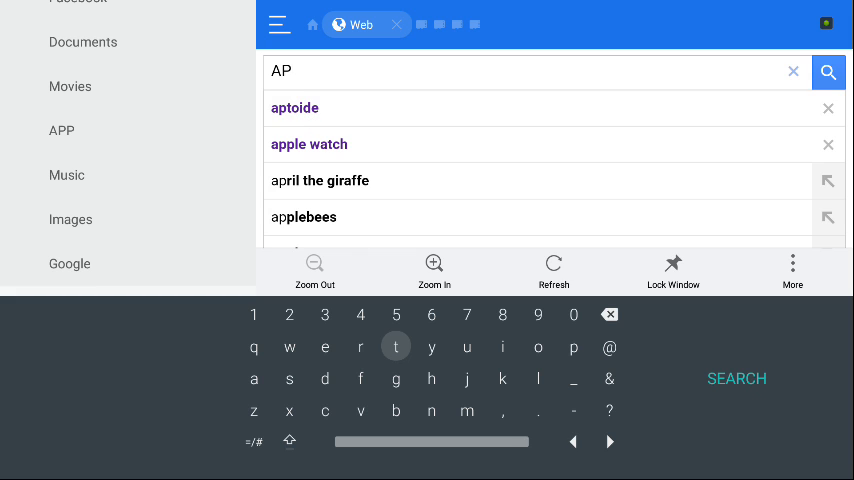
left_click(792, 72)
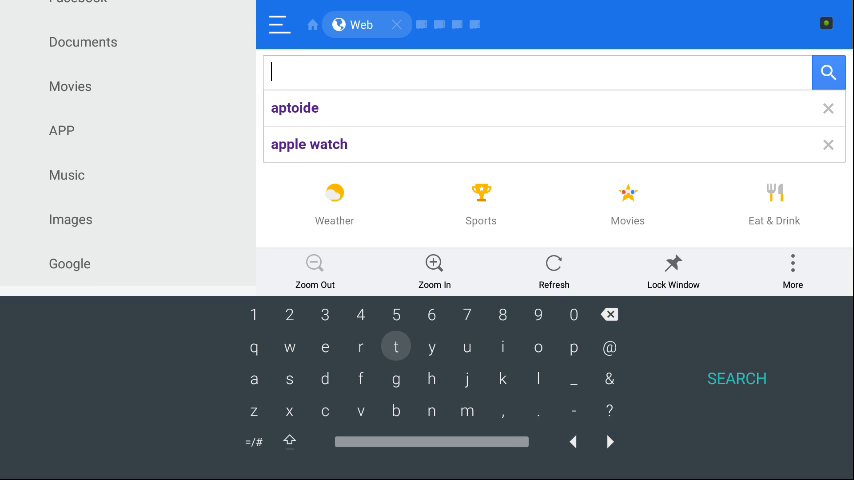
Search Google for 'aptoide.com' in the built-in browser
type("apto")
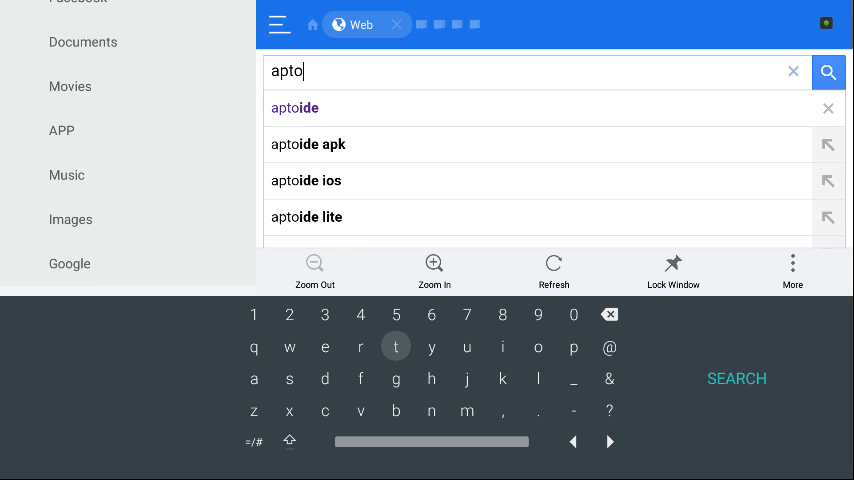
type("d")
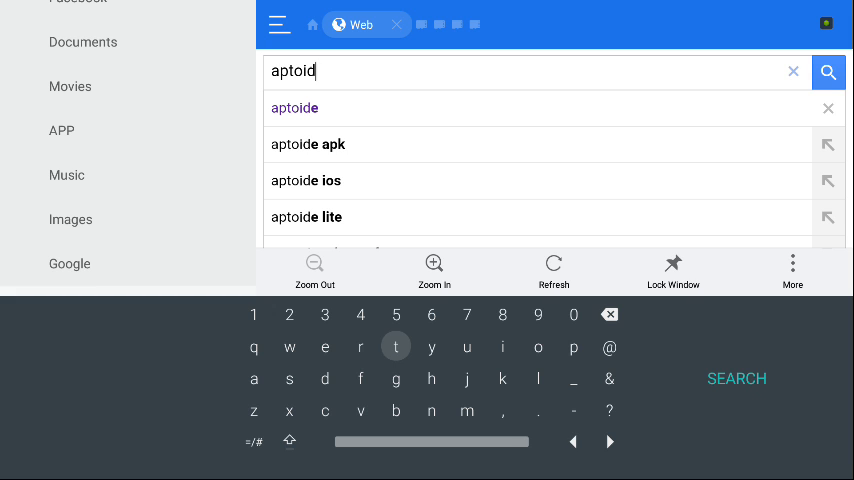
type("e.c")
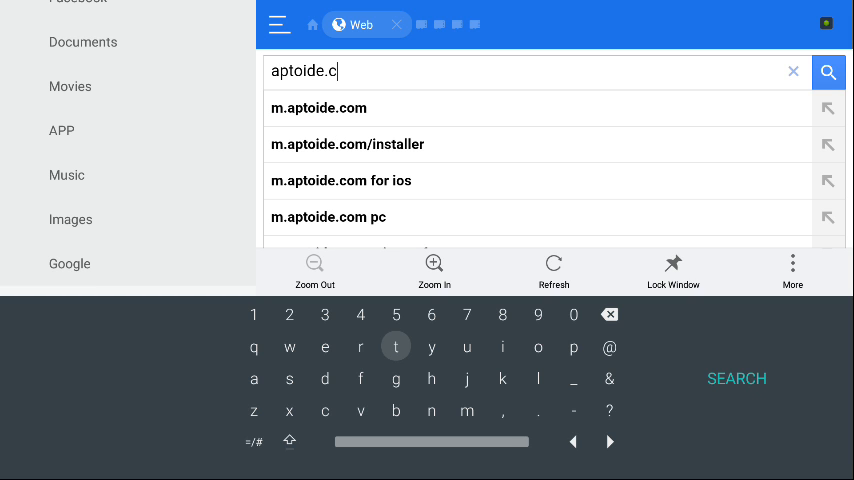
type("om")
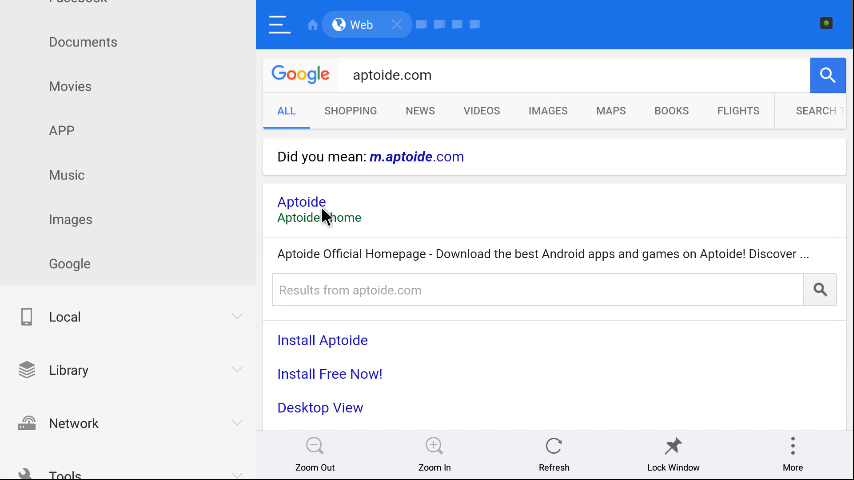
Open the Aptoide homepage and download the aptoide-8.2.0.2.apk installer
left_click(300, 202)
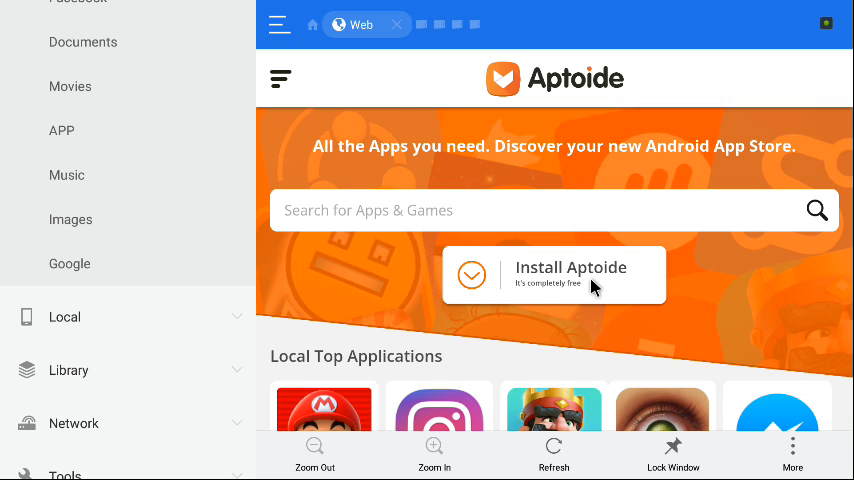
mouse_move(648, 276)
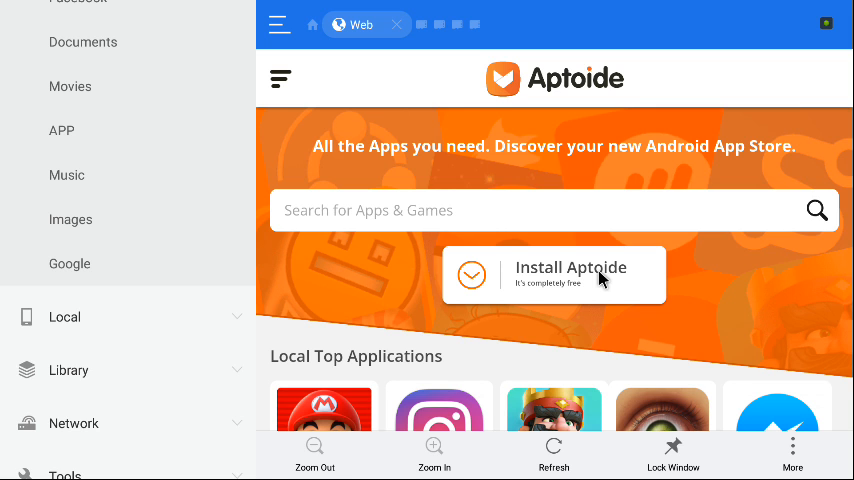
left_click(554, 276)
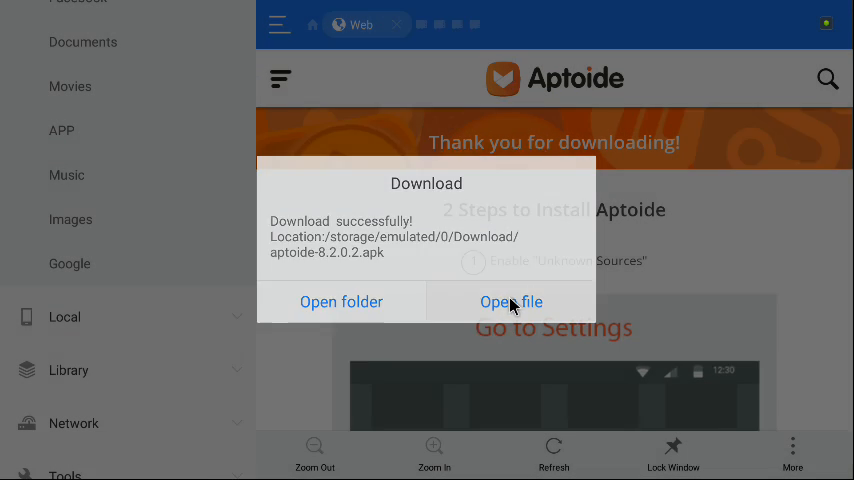
Install Aptoide from the downloaded APK and open it
left_click(512, 300)
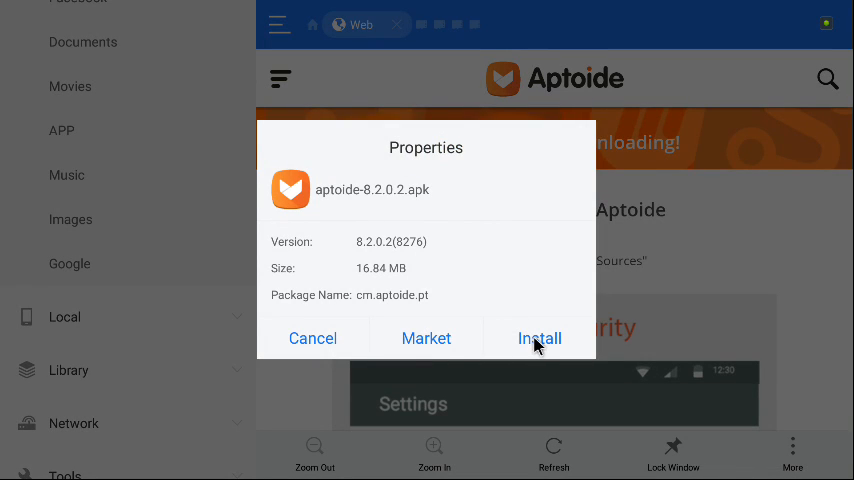
left_click(540, 338)
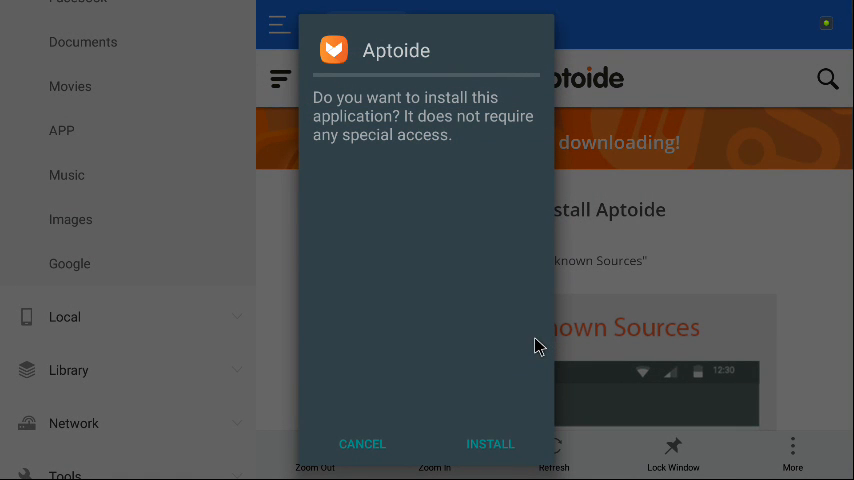
left_click(490, 444)
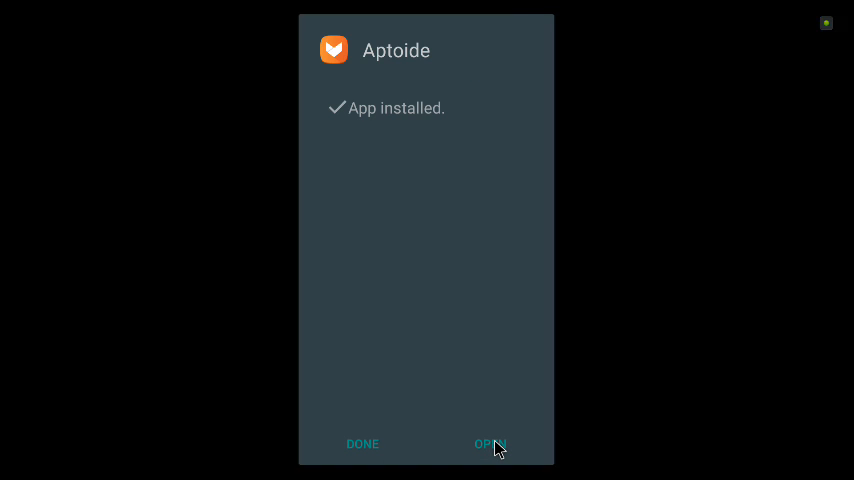
left_click(490, 444)
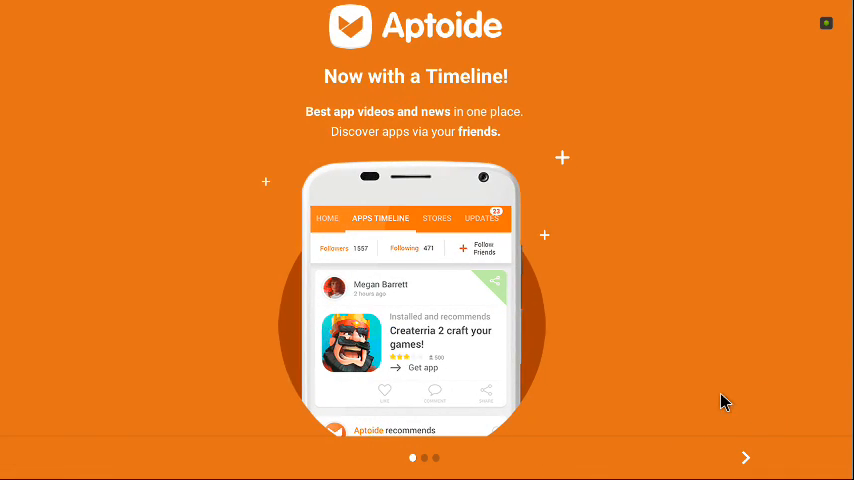
Finish Aptoide's intro slides and skip the login to reach the Home page
left_click(744, 456)
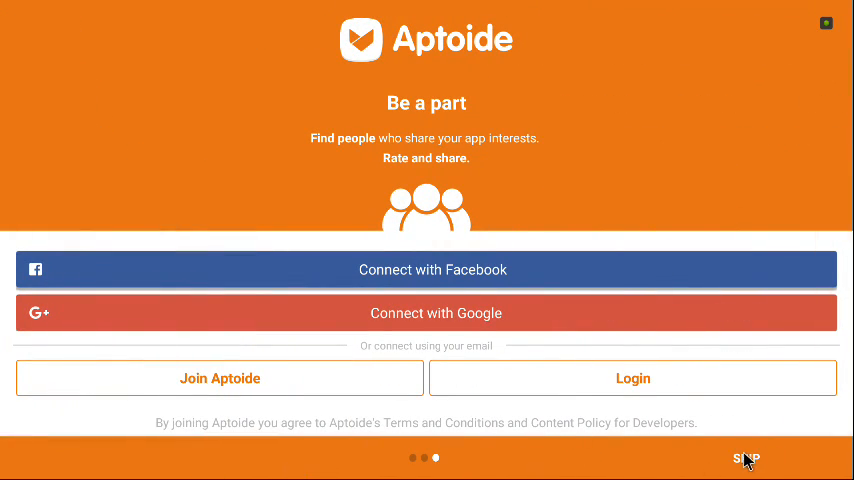
left_click(744, 458)
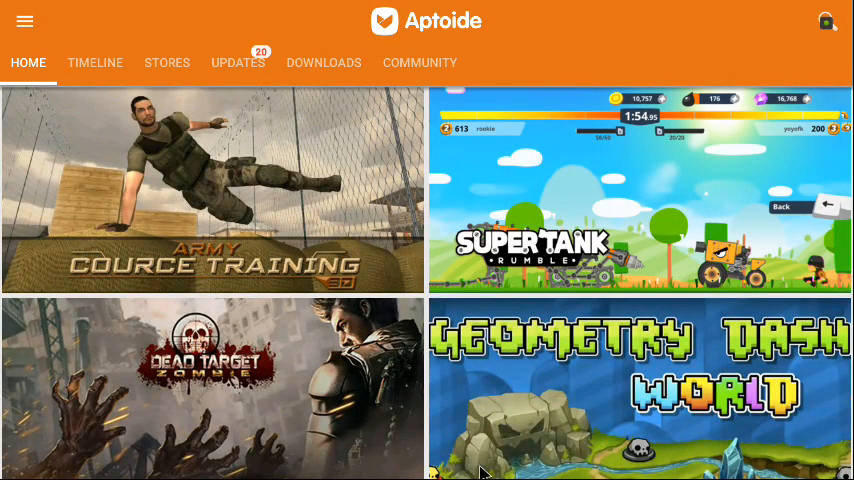
Scroll the Home feed, turn on Adult Content and confirm the age prompt
scroll("down", 3)
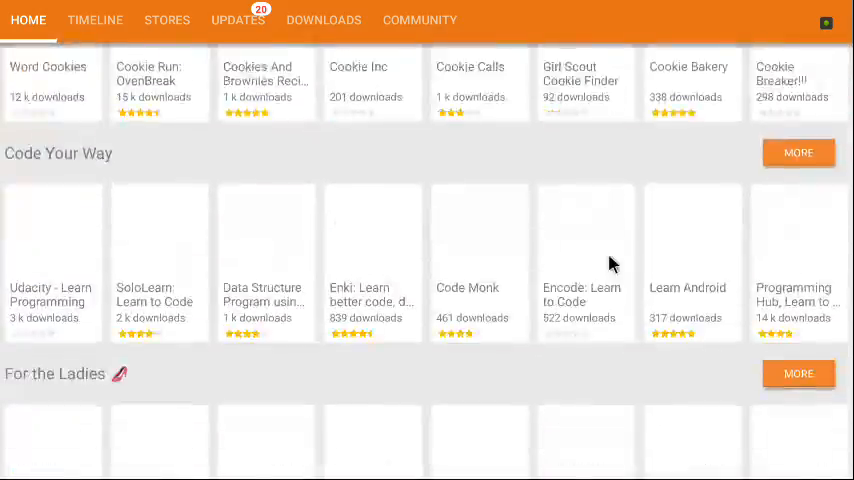
scroll("down", 3)
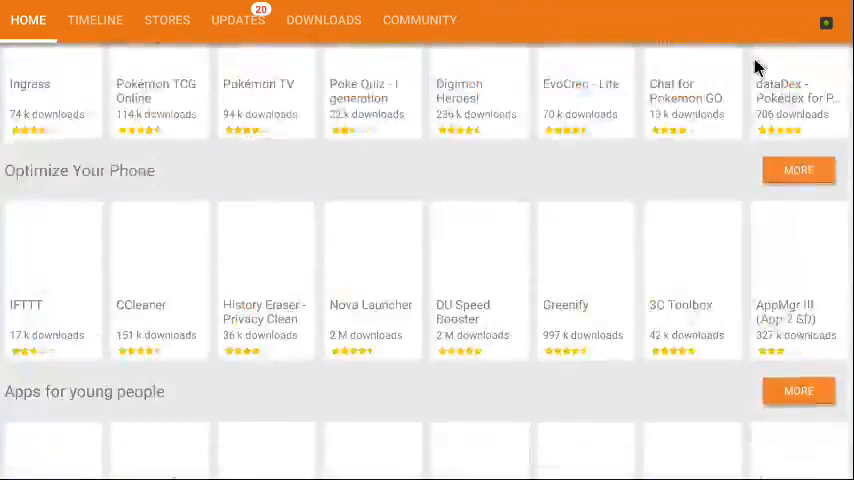
scroll("down", 3)
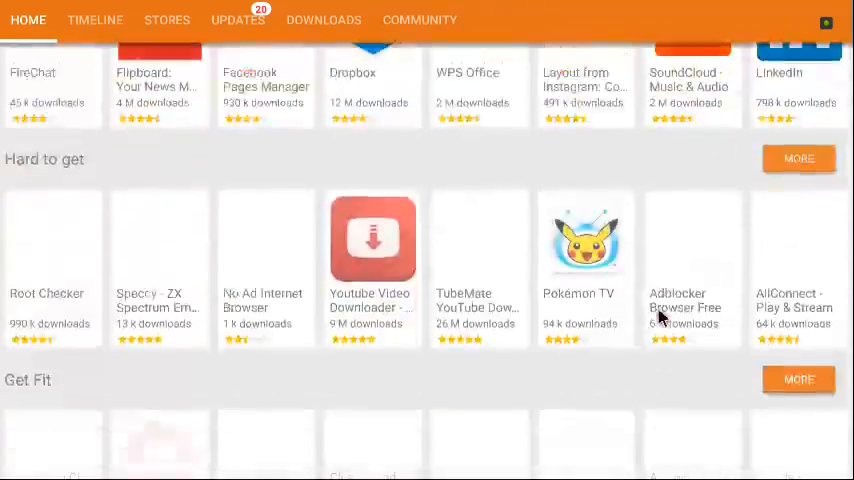
scroll("down", 3)
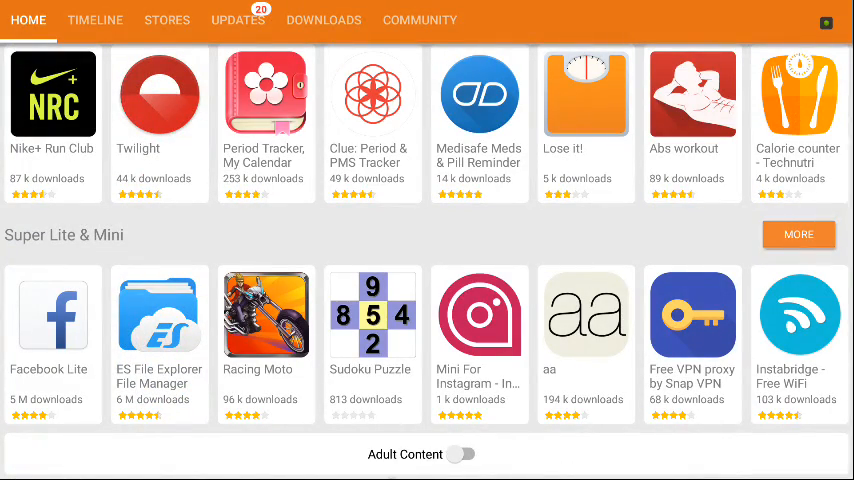
left_click(458, 454)
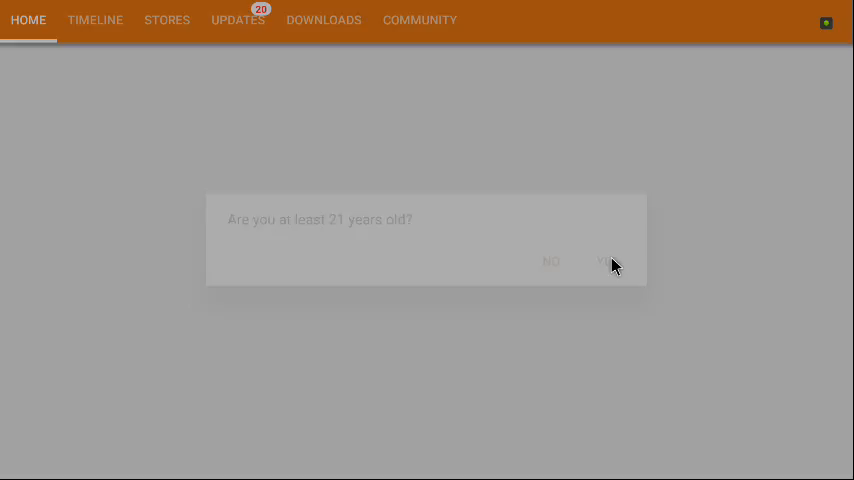
left_click(602, 262)
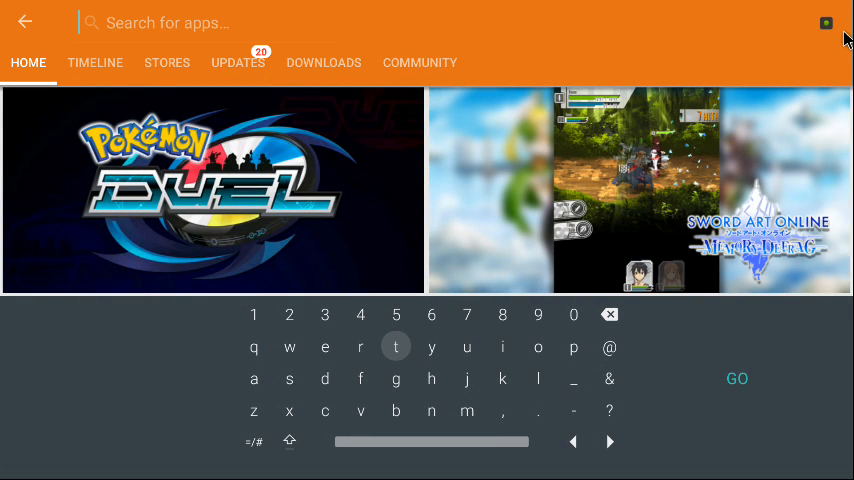
Search Aptoide for 'firefox' and open the Firefox Browser fast & private listing
type("f")
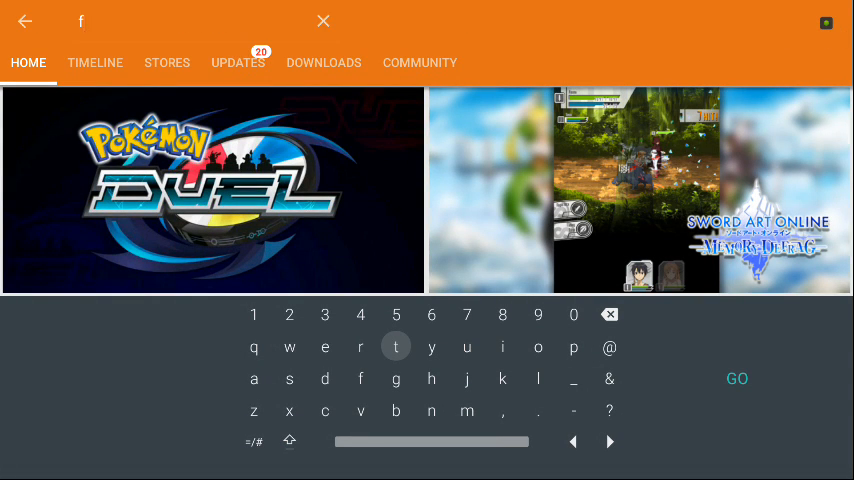
type("ire")
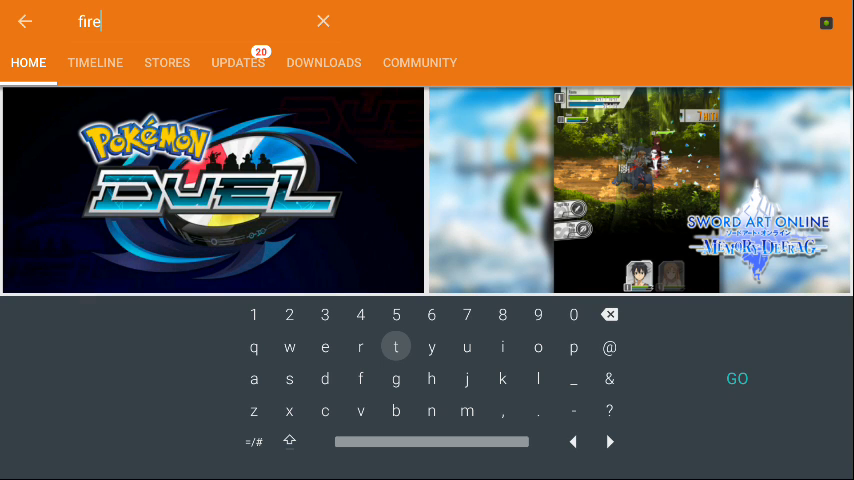
type("fox")
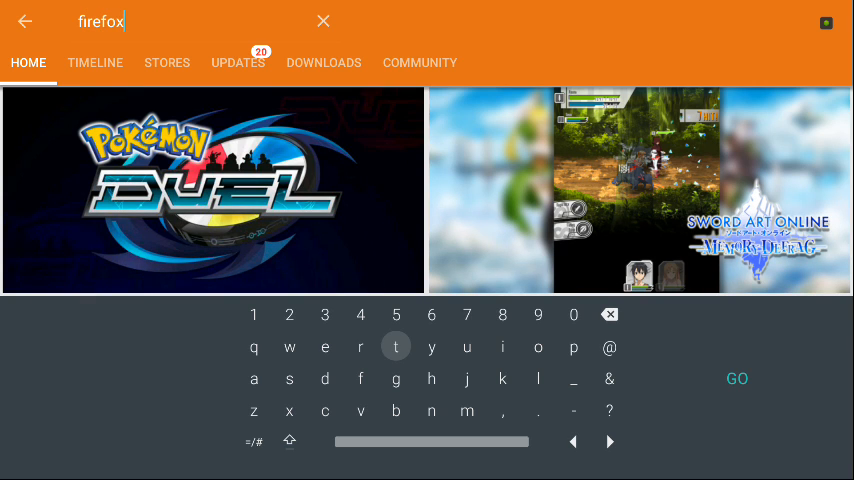
left_click(736, 378)
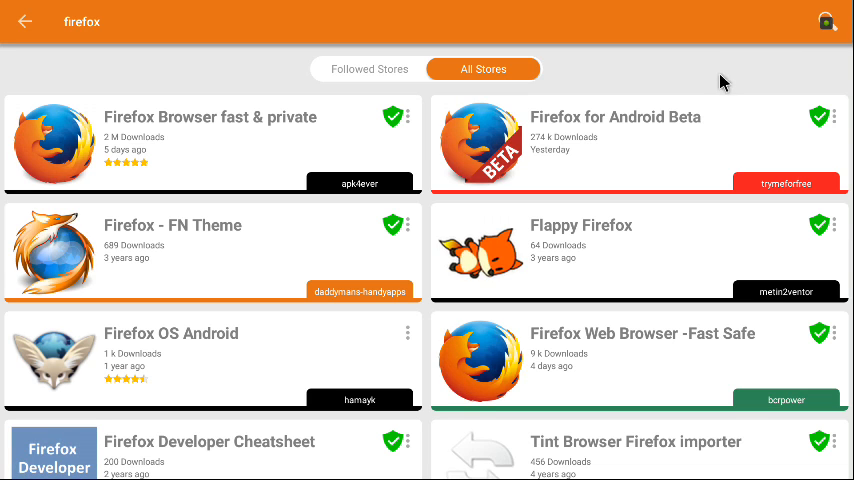
mouse_move(268, 138)
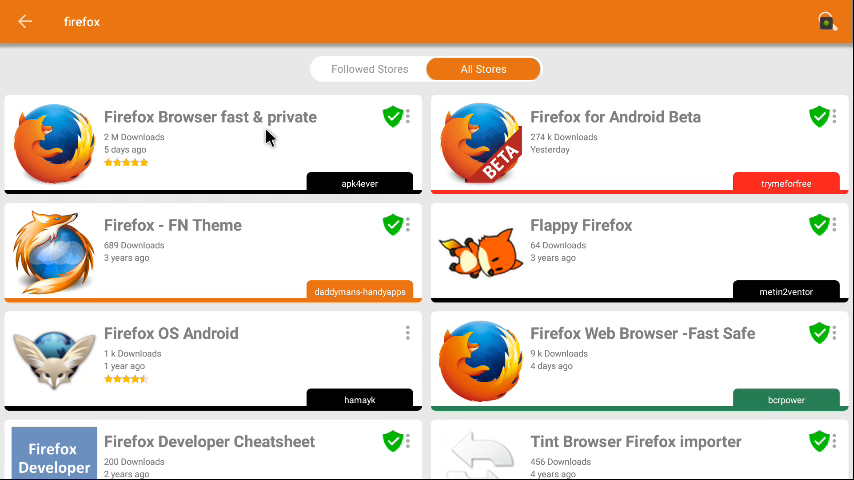
left_click(210, 144)
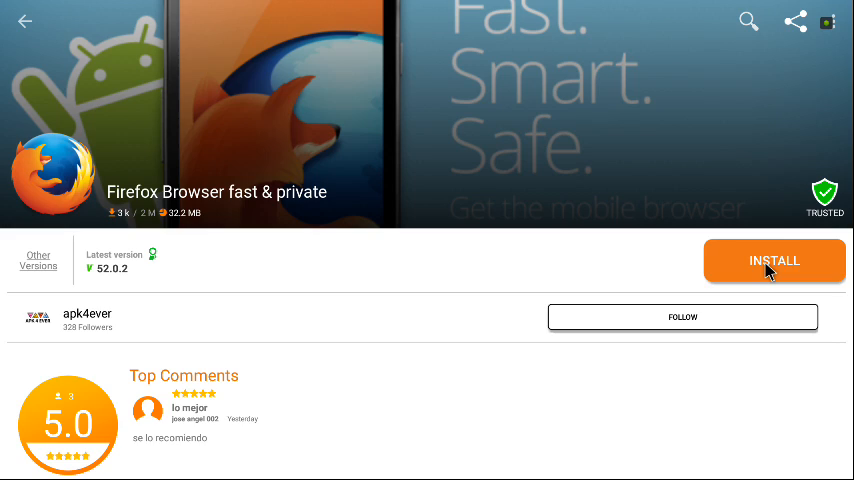
Install Firefox, allowing Aptoide storage access, and launch it
left_click(774, 260)
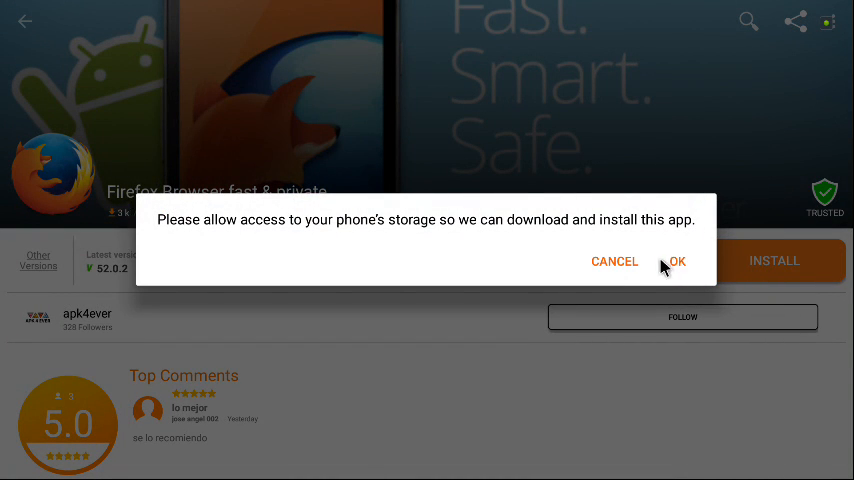
left_click(676, 260)
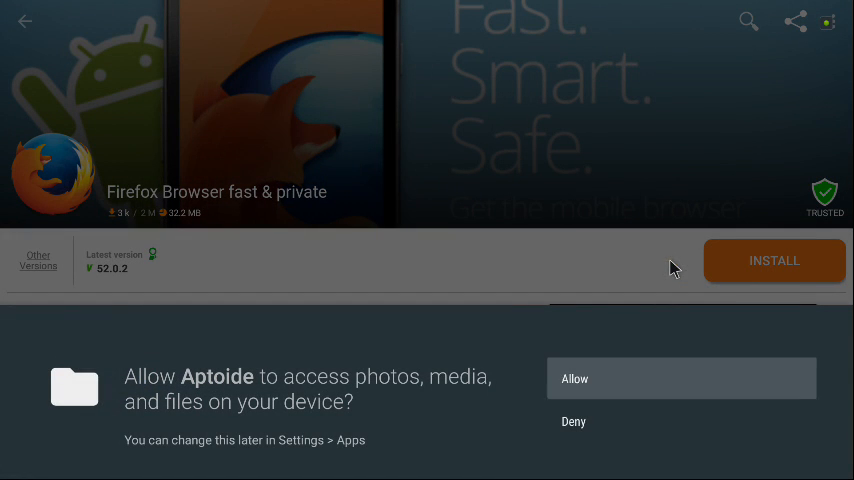
left_click(680, 378)
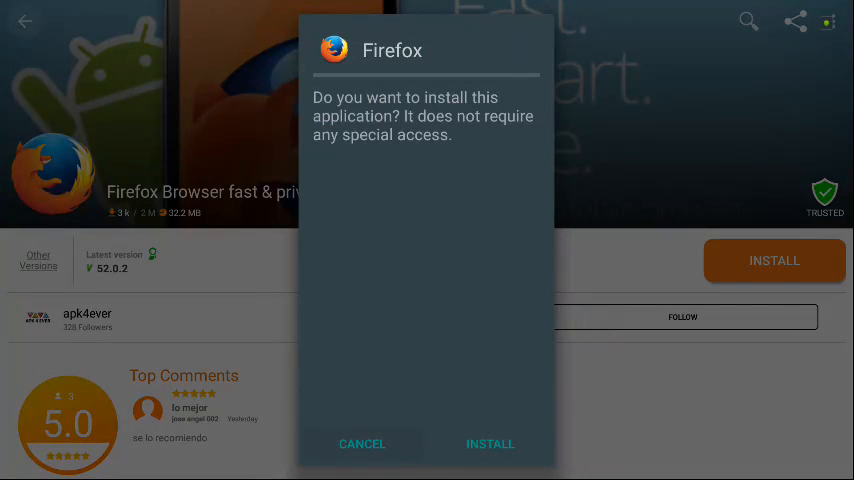
left_click(490, 444)
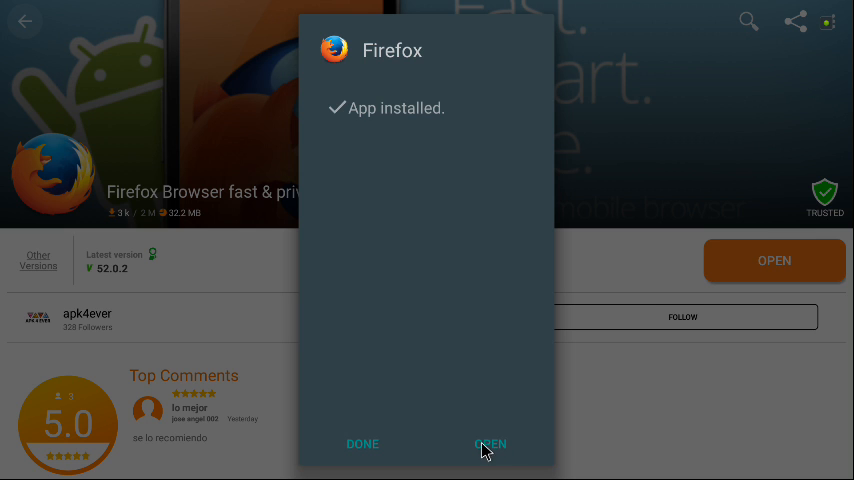
left_click(490, 444)
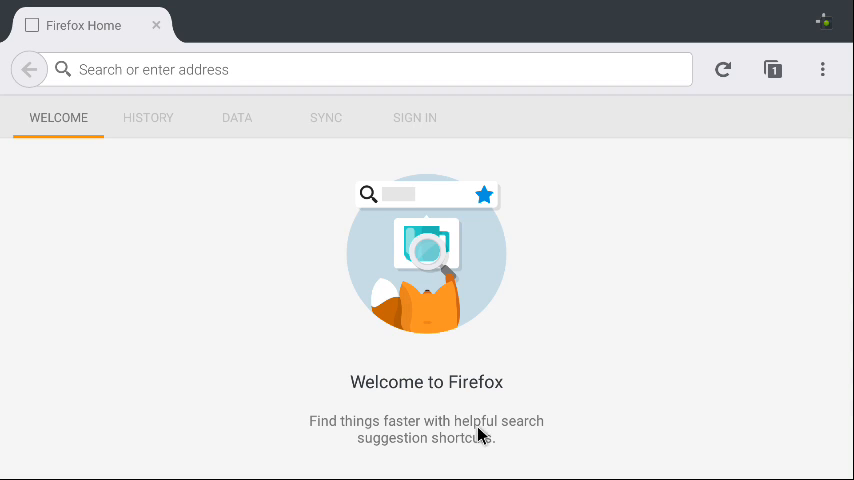
mouse_move(560, 326)
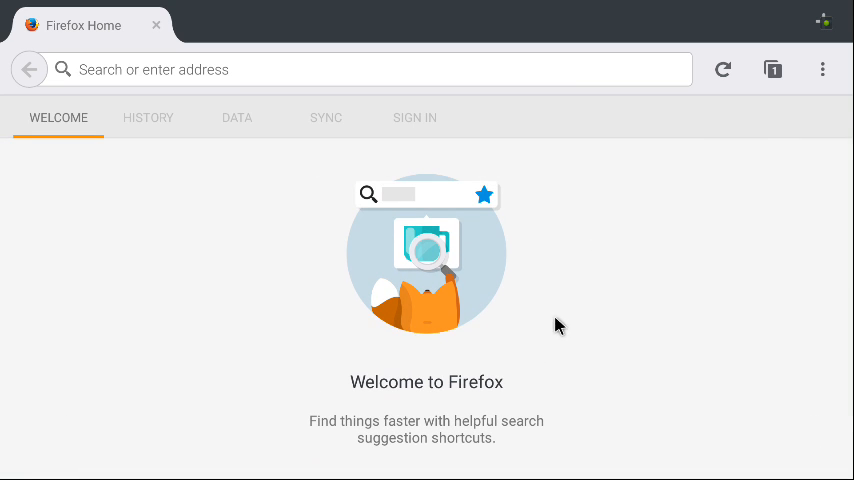
mouse_move(164, 80)
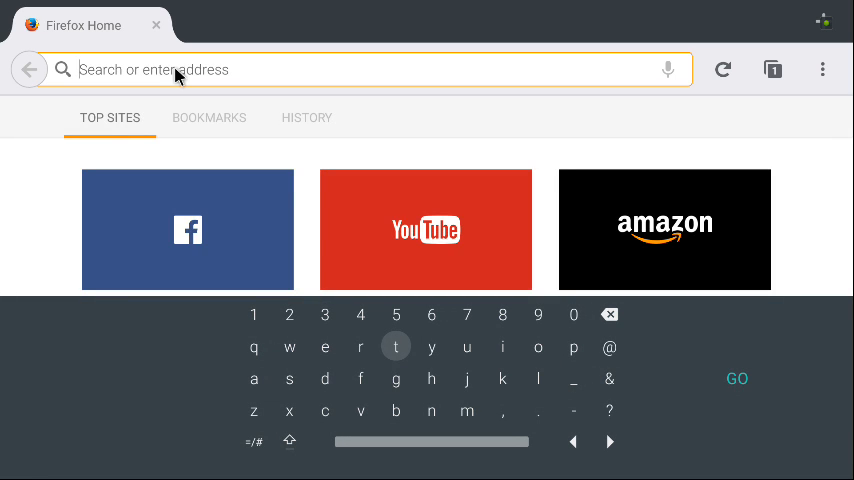
Load nba.com in Firefox and browse the NBA homepage
type("nba.com")
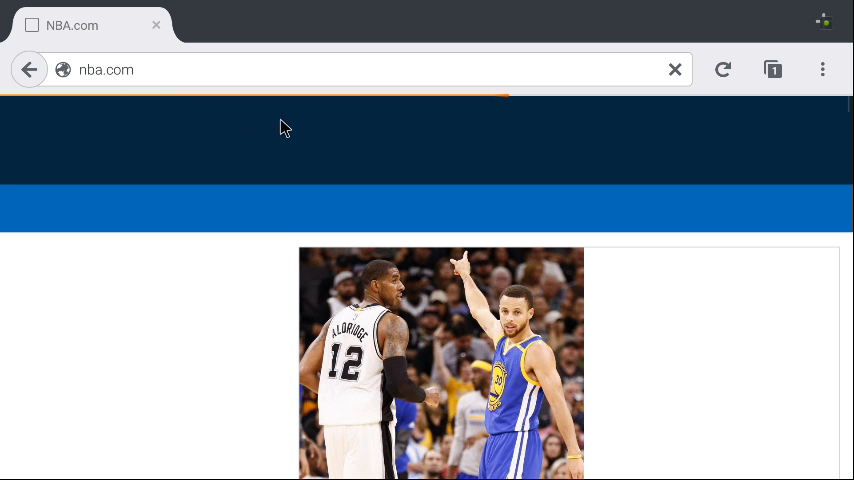
scroll("down", 3)
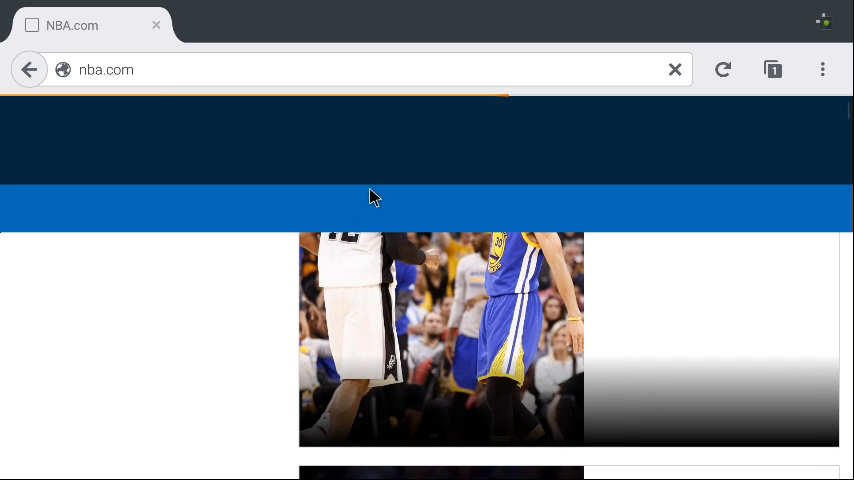
scroll("down", 3)
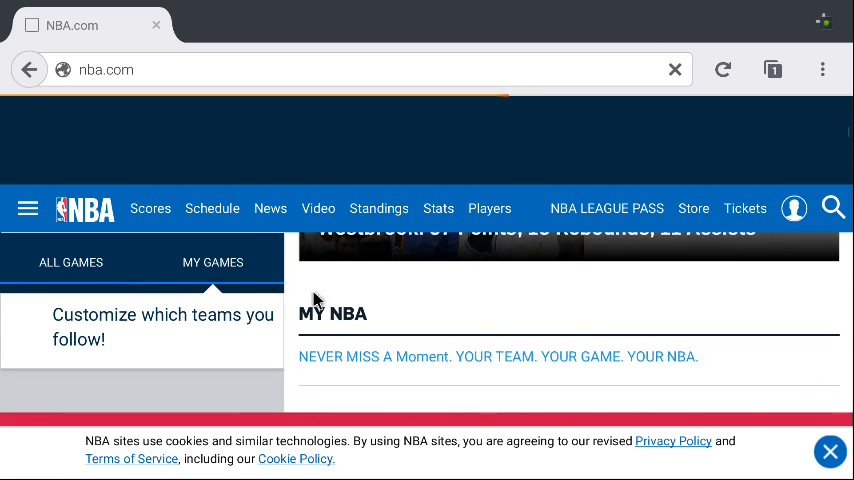
left_click(70, 262)
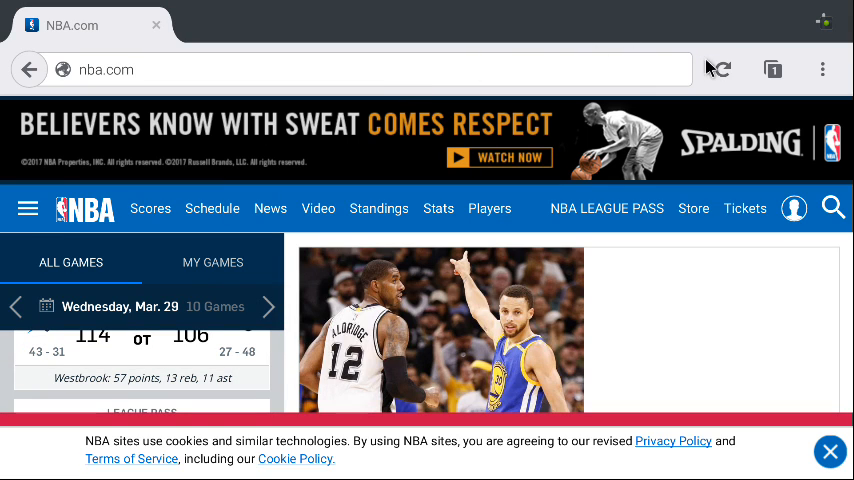
mouse_move(400, 64)
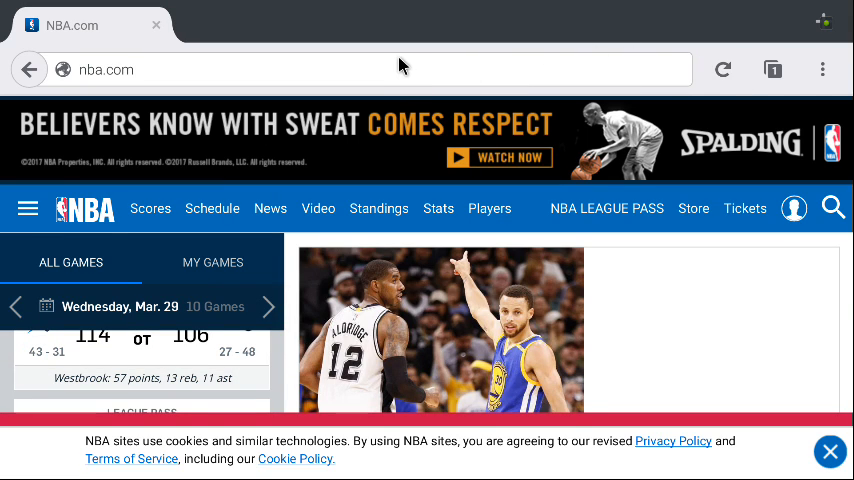
mouse_move(256, 58)
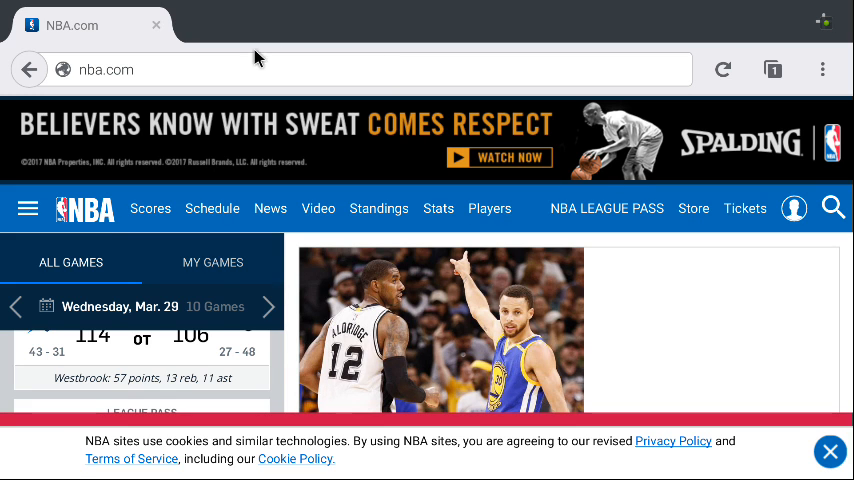
left_click(154, 24)
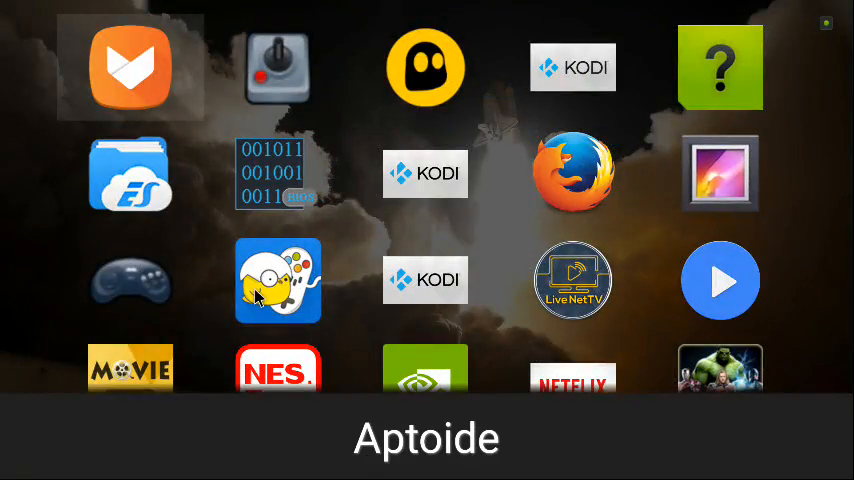
mouse_move(304, 330)
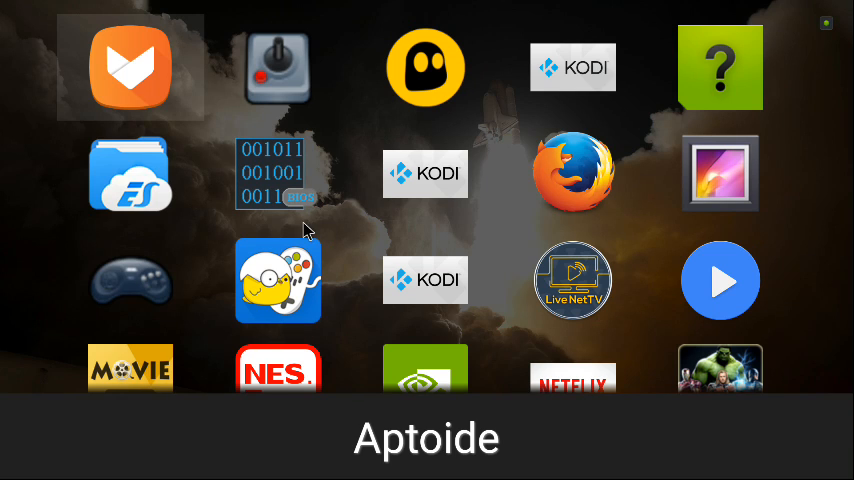
mouse_move(258, 156)
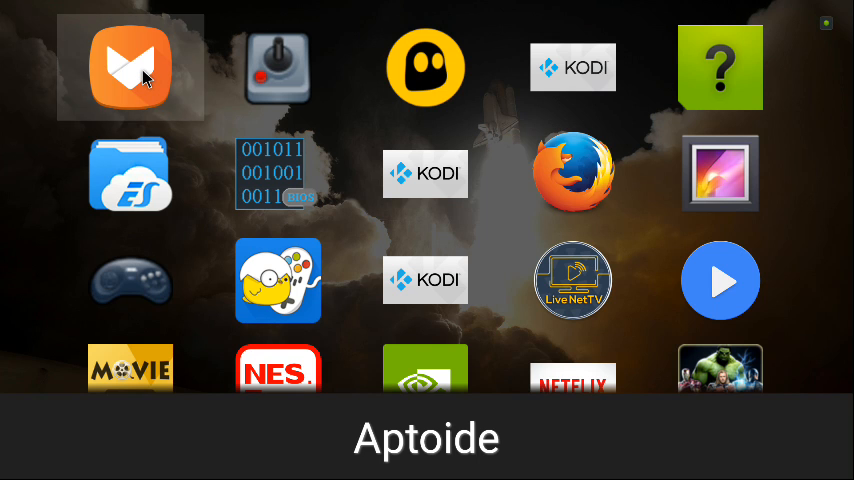
Launch Aptoide from the Shield home screen app grid
left_click(130, 68)
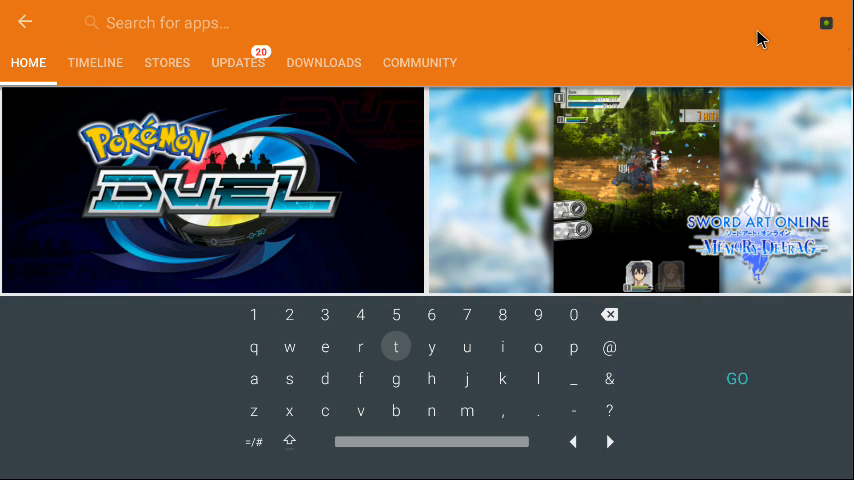
Search Aptoide for 'chro' and open the Chrome Browser - Google listing
type("c")
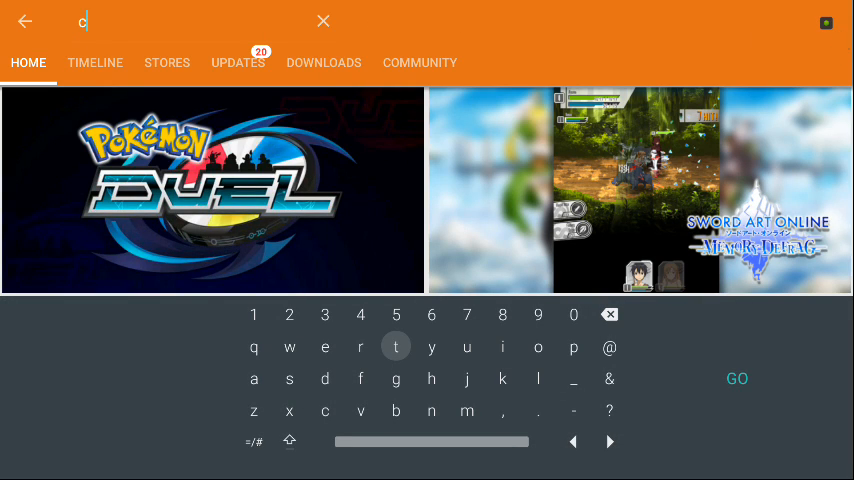
type("hrome")
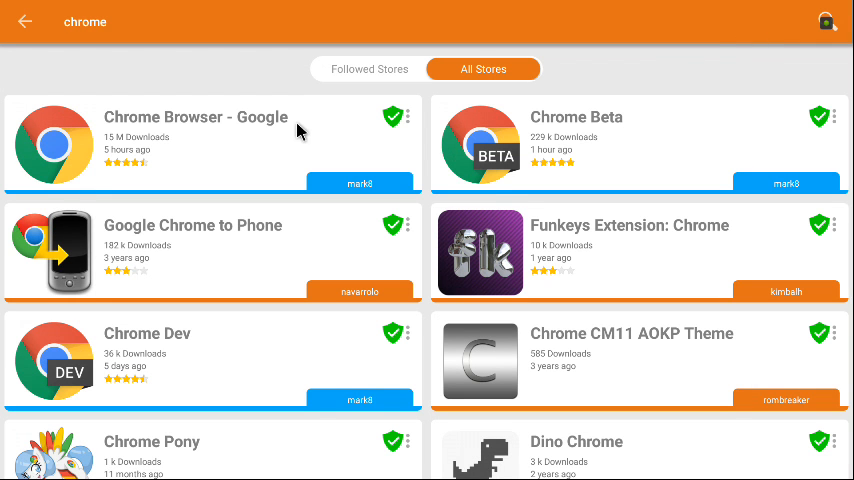
mouse_move(170, 148)
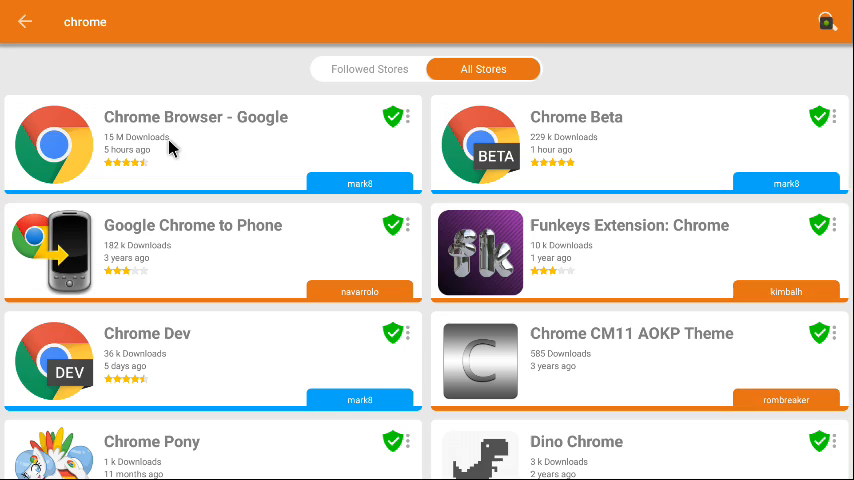
left_click(196, 116)
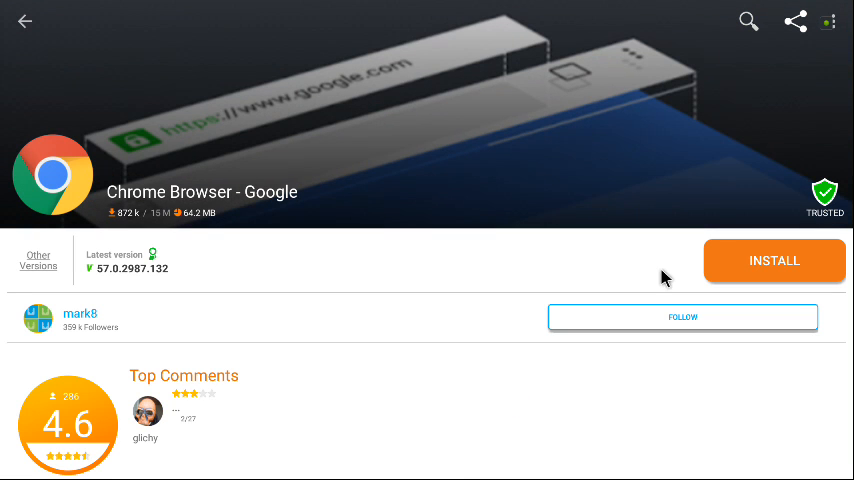
mouse_move(746, 260)
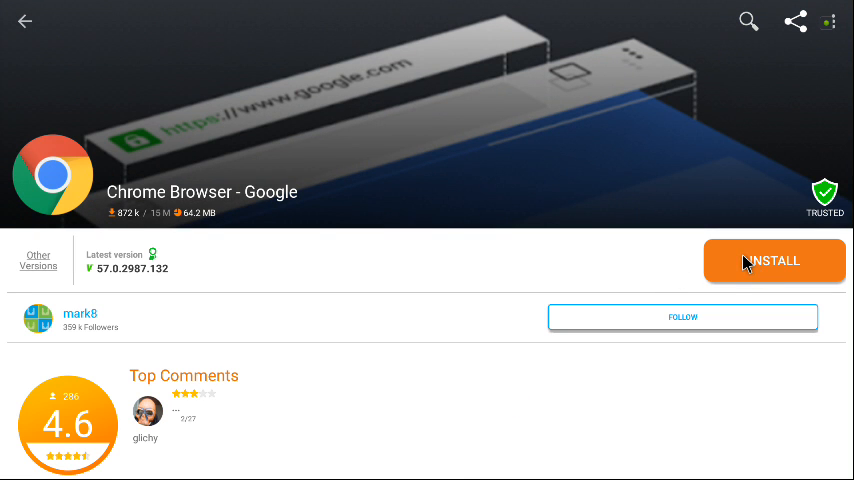
Install Chrome Browser - Google and open it
left_click(772, 260)
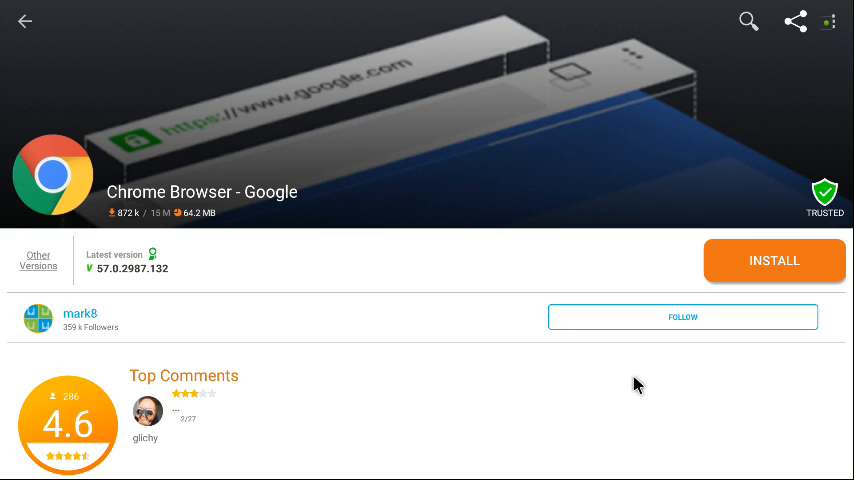
left_click(774, 260)
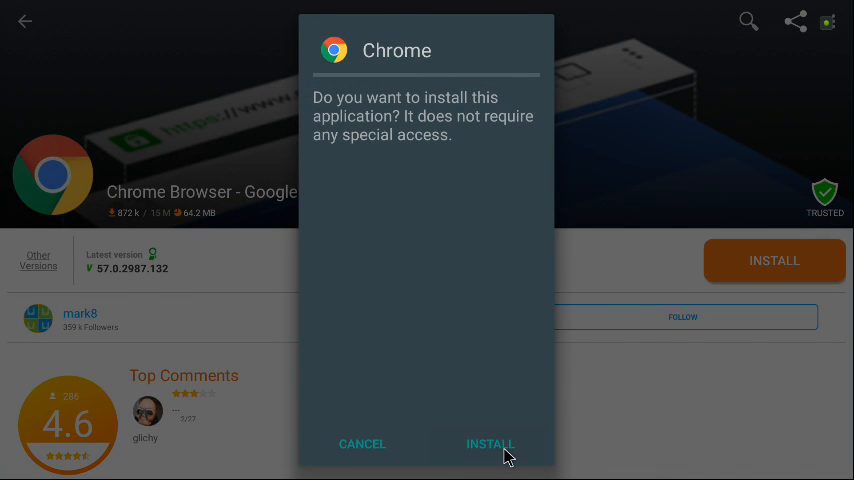
left_click(490, 444)
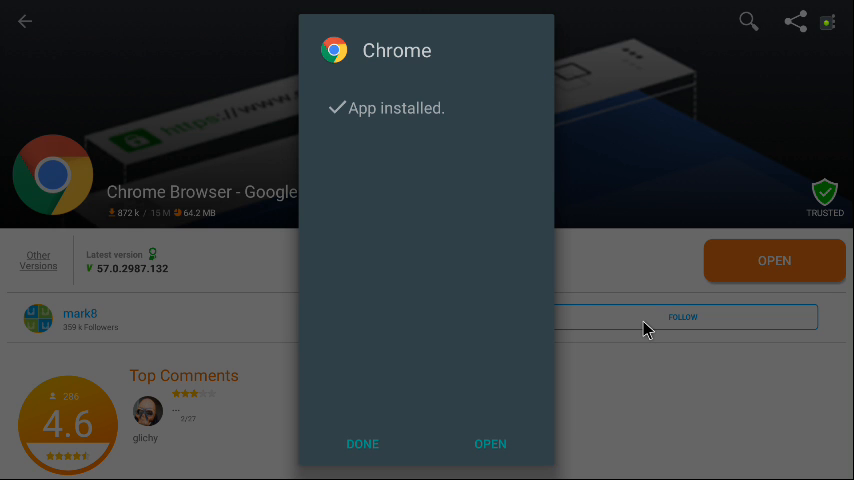
mouse_move(490, 444)
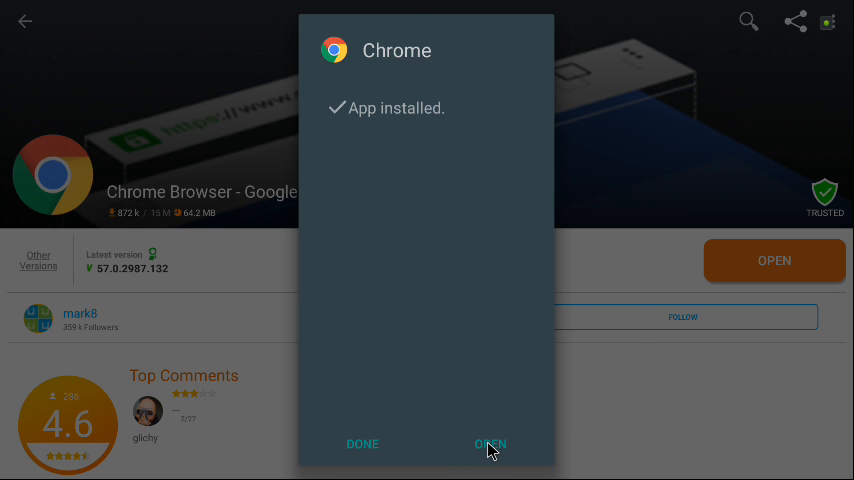
left_click(488, 444)
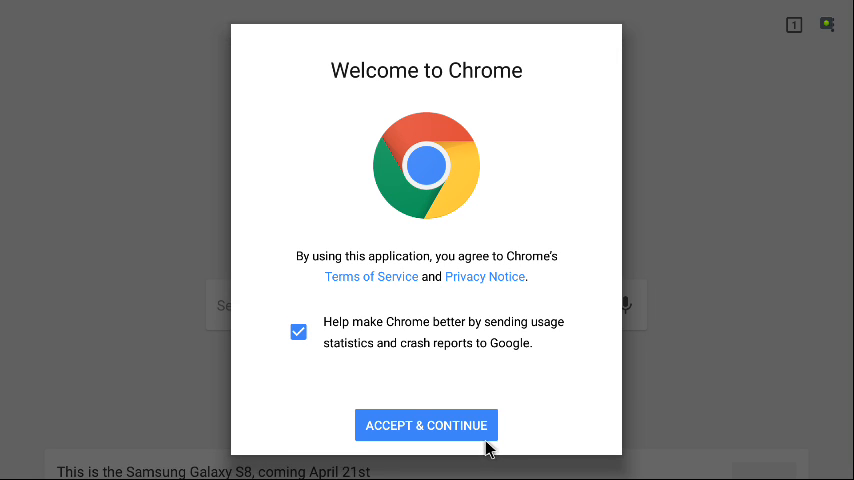
mouse_move(414, 362)
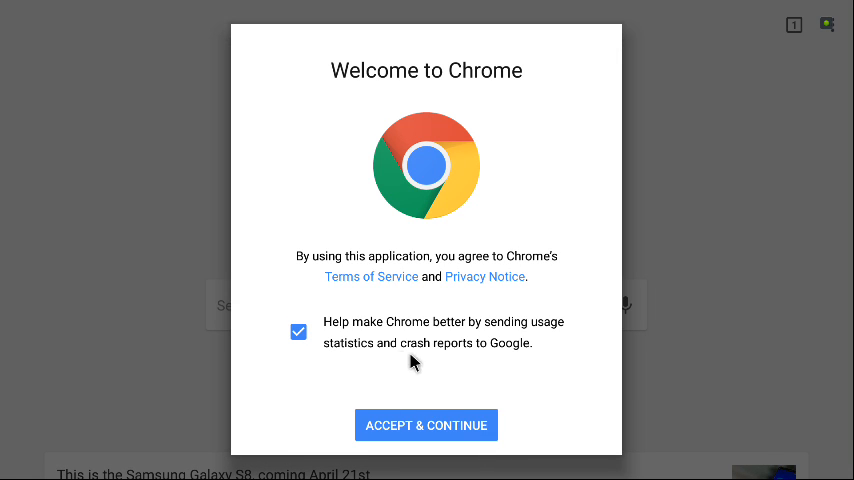
mouse_move(490, 336)
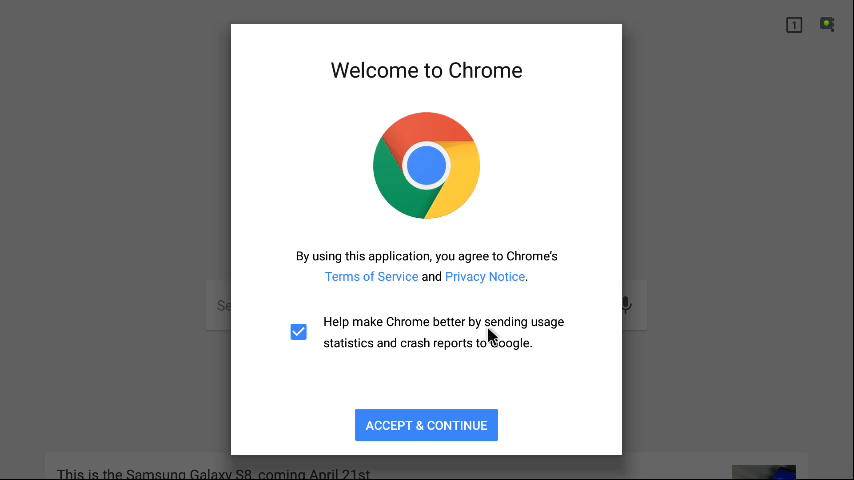
mouse_move(400, 360)
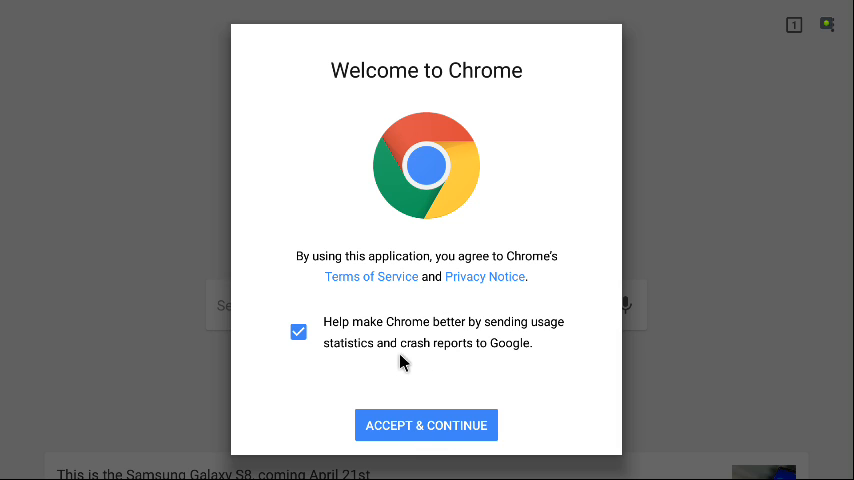
Accept Chrome's welcome terms and decline sign-in, reaching the Google start page
left_click(426, 424)
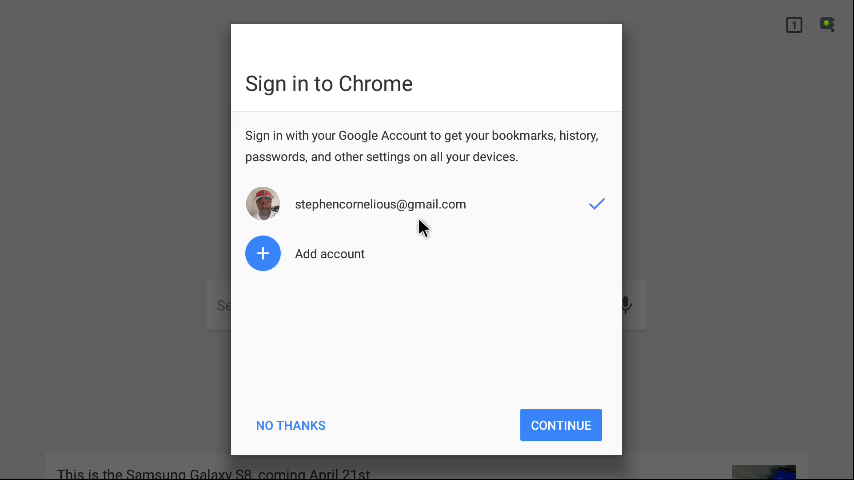
mouse_move(362, 222)
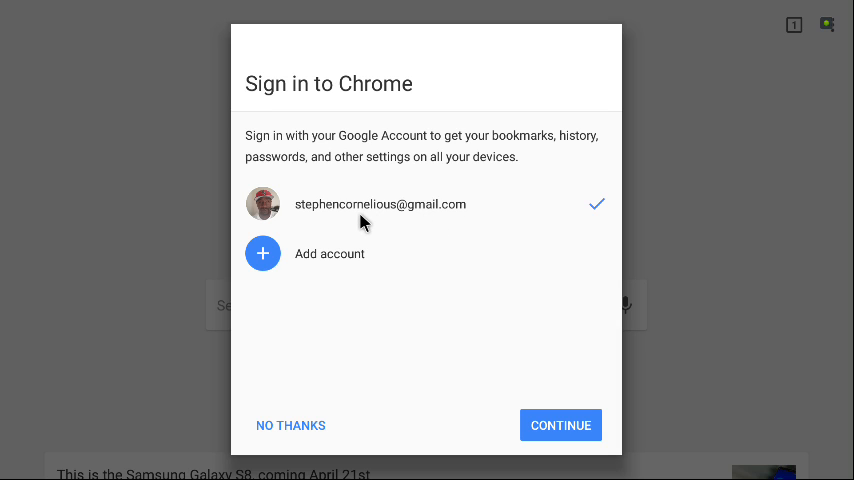
mouse_move(342, 216)
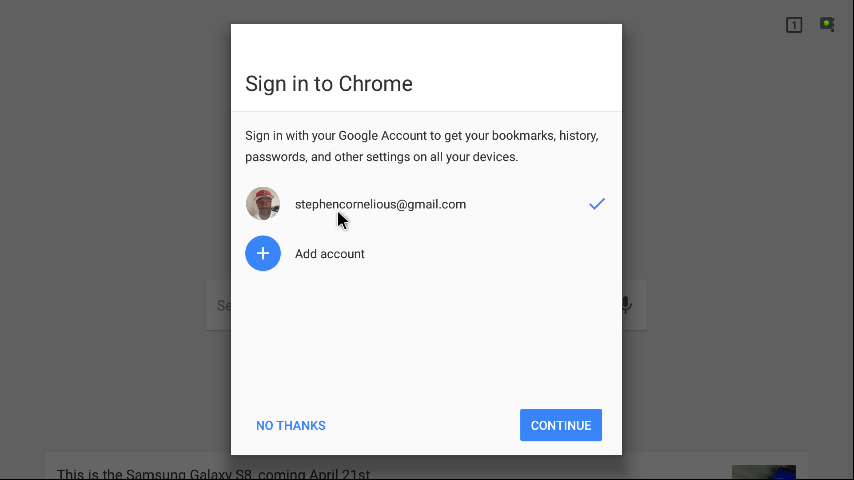
mouse_move(416, 212)
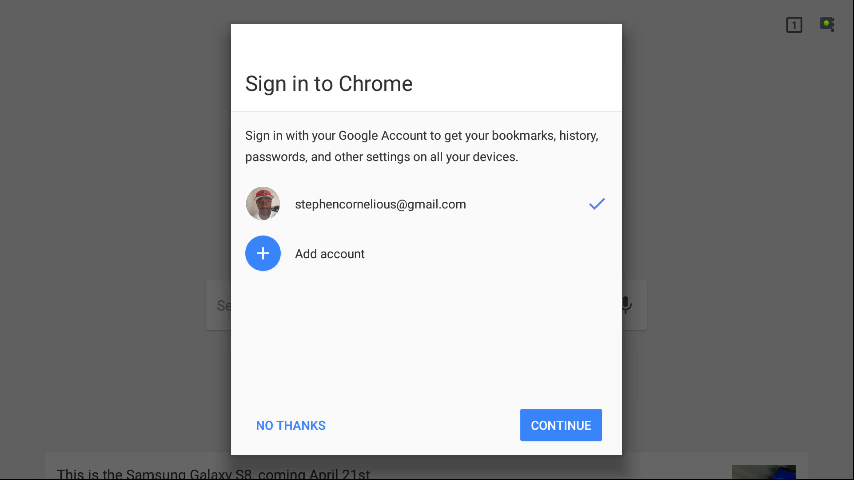
mouse_move(292, 418)
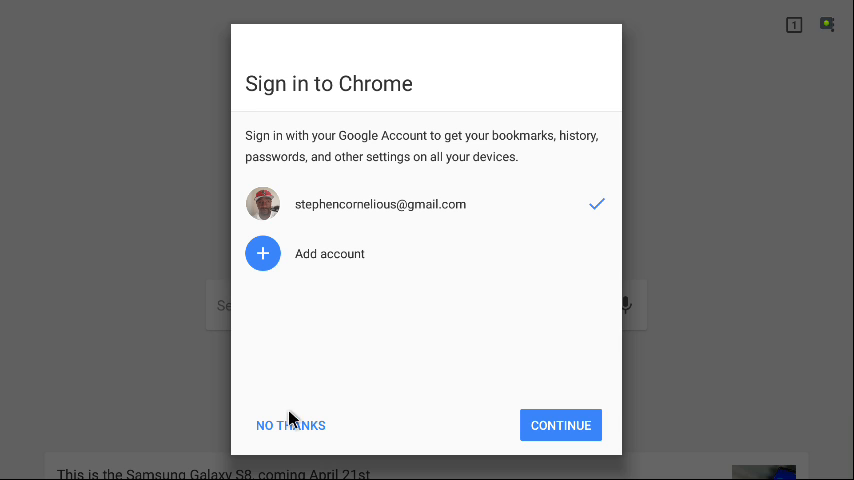
left_click(290, 424)
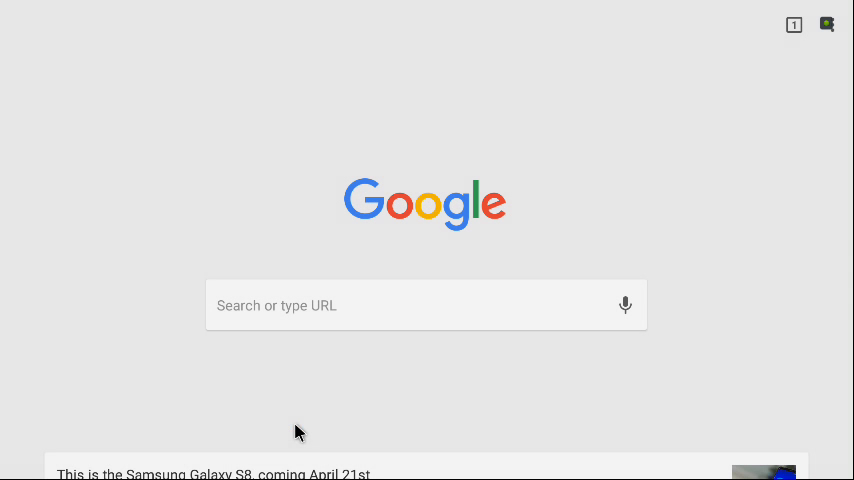
Search Google for 'nba' from Chrome's address bar
left_click(424, 304)
type("n")
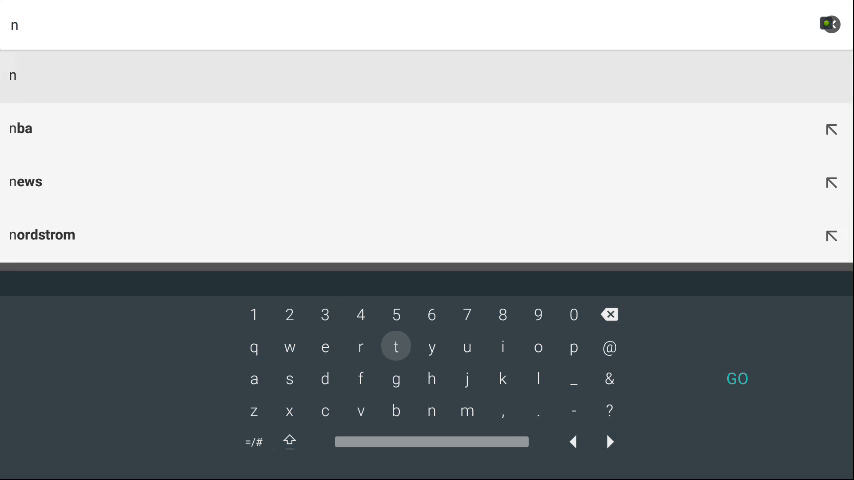
left_click(20, 128)
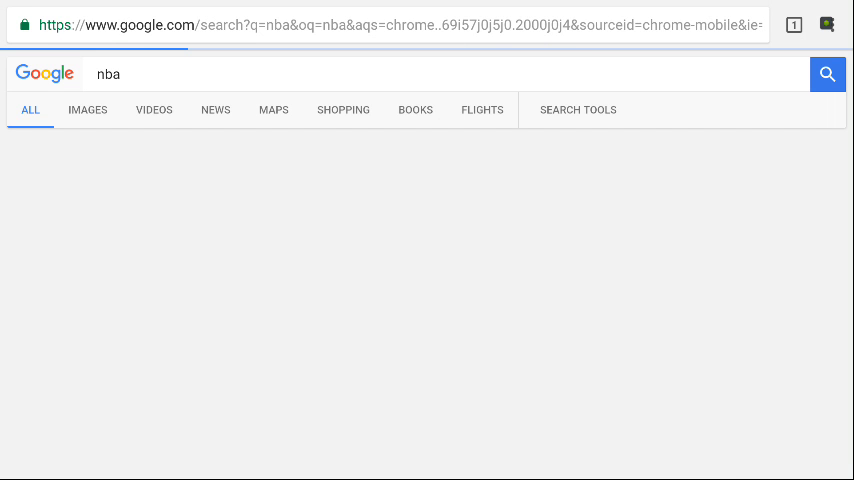